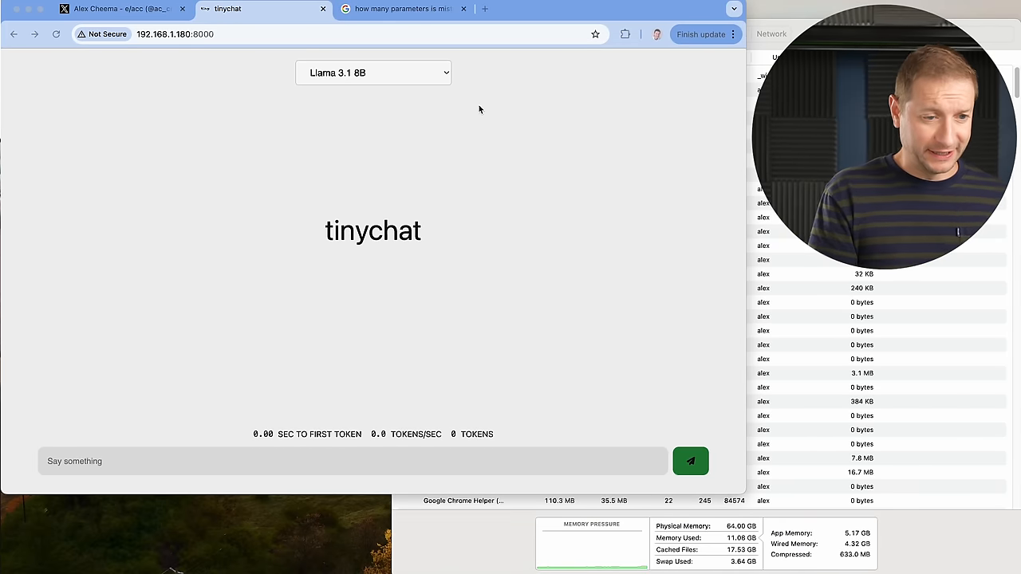
Pick Llama 3.1 70B in the model dropdown and confirm it is checked
click(373, 73)
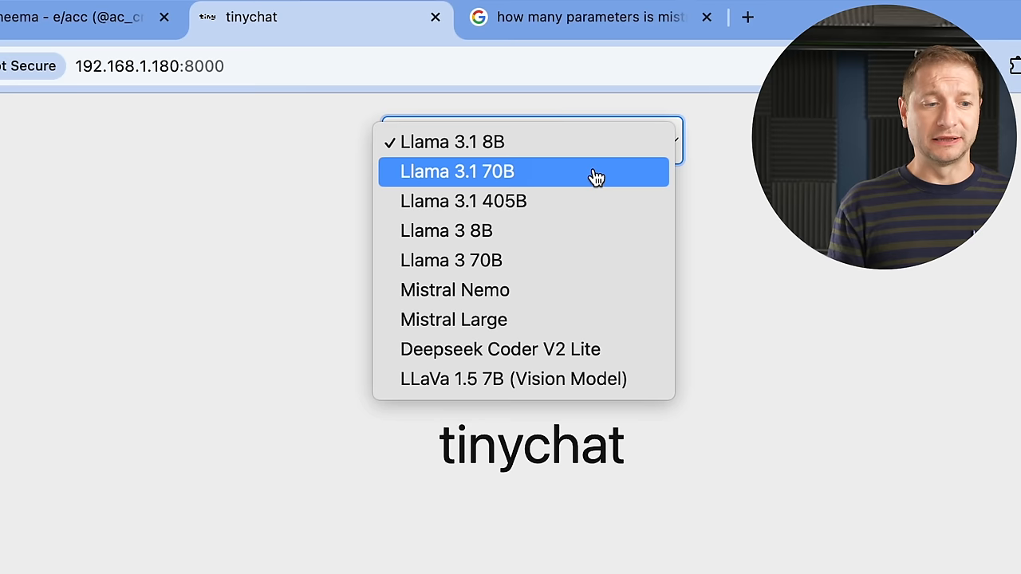
click(457, 171)
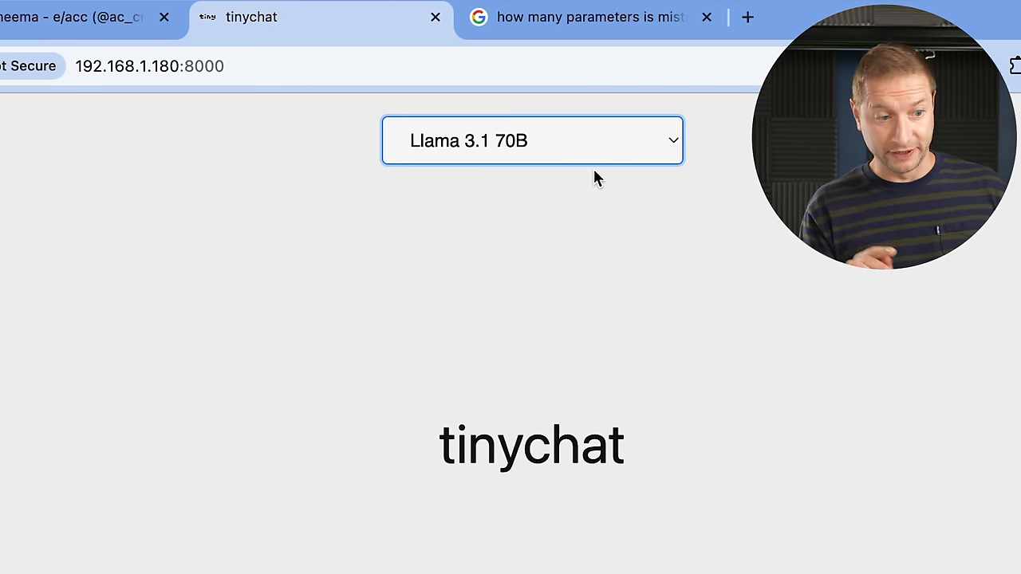
click(531, 140)
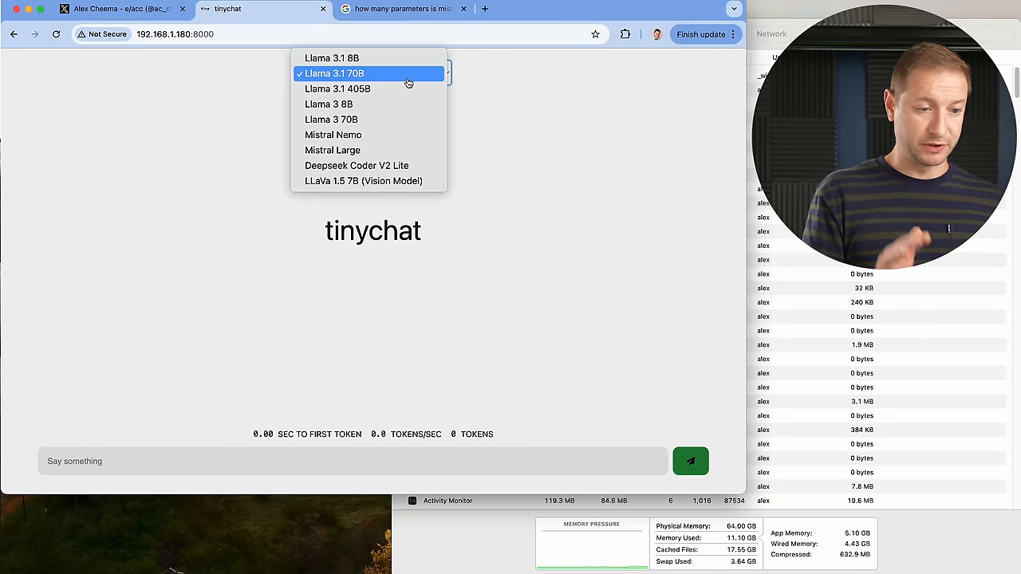
click(335, 72)
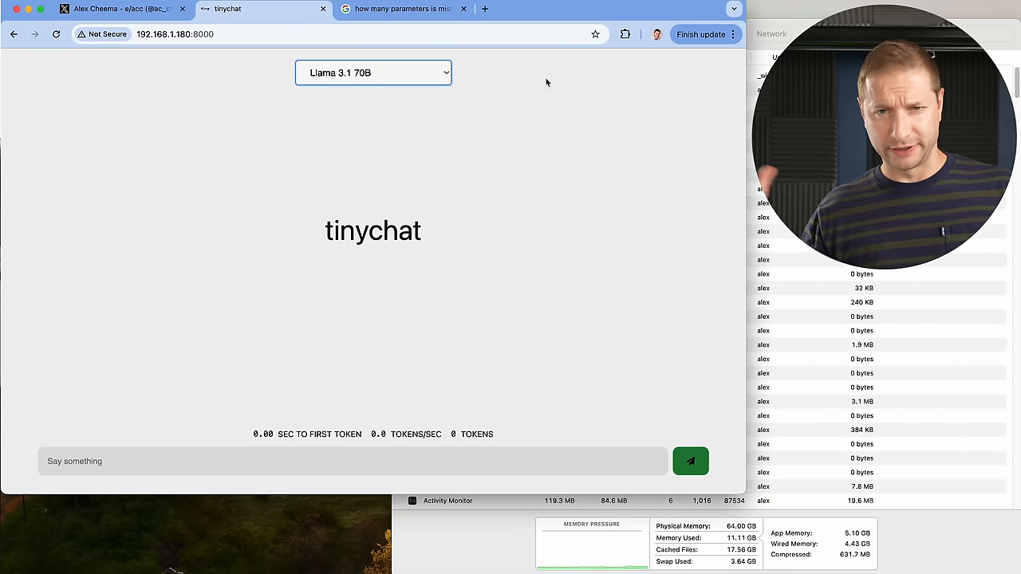